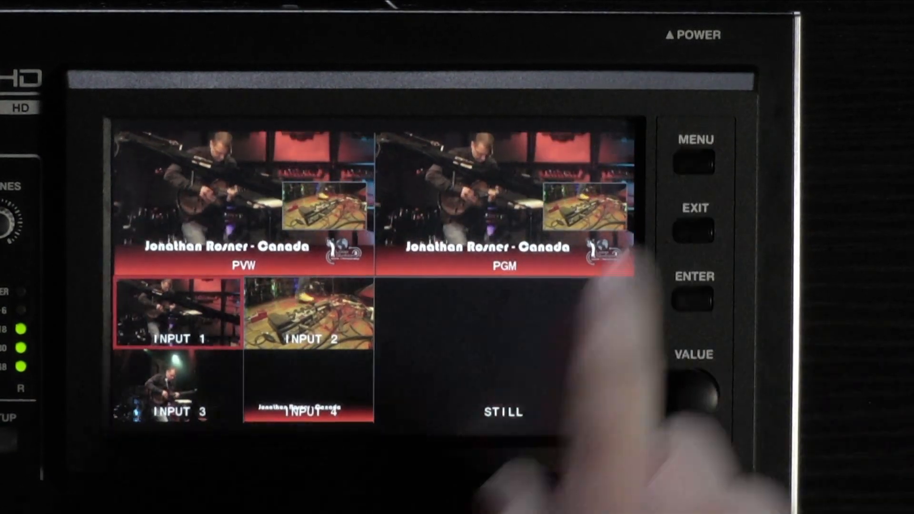
Bring up the mixer's USB Streaming settings from the System menu
left_click(693, 162)
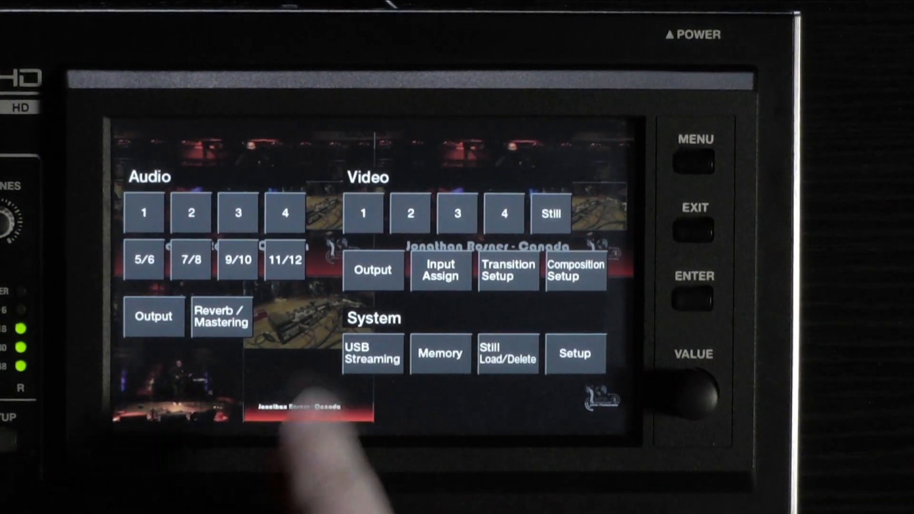
left_click(372, 354)
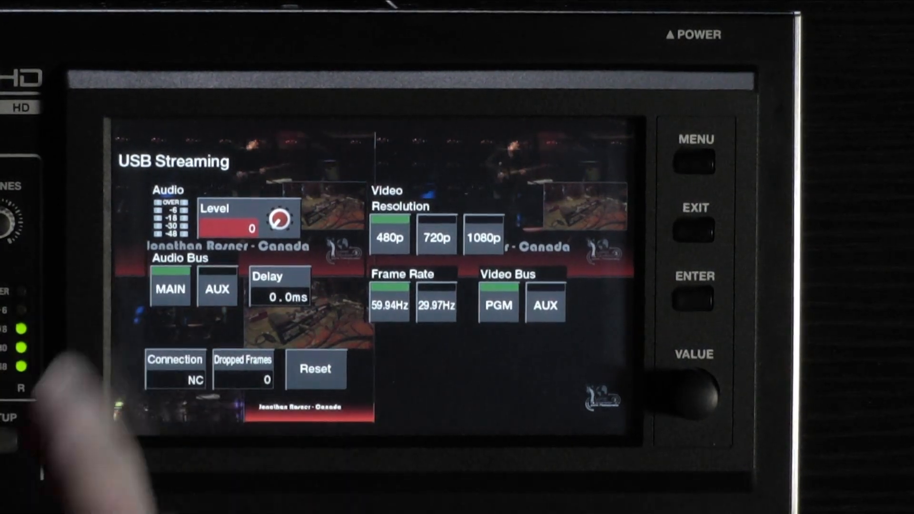
left_click(544, 305)
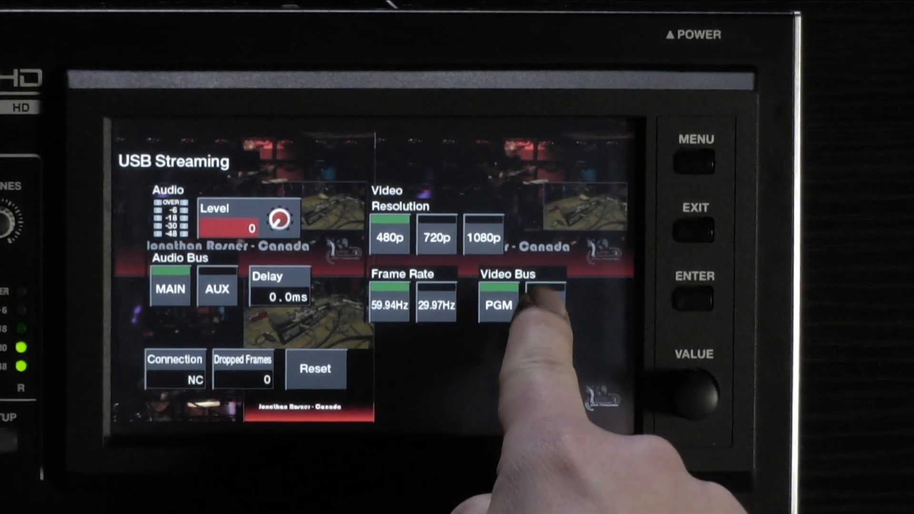
left_click(545, 304)
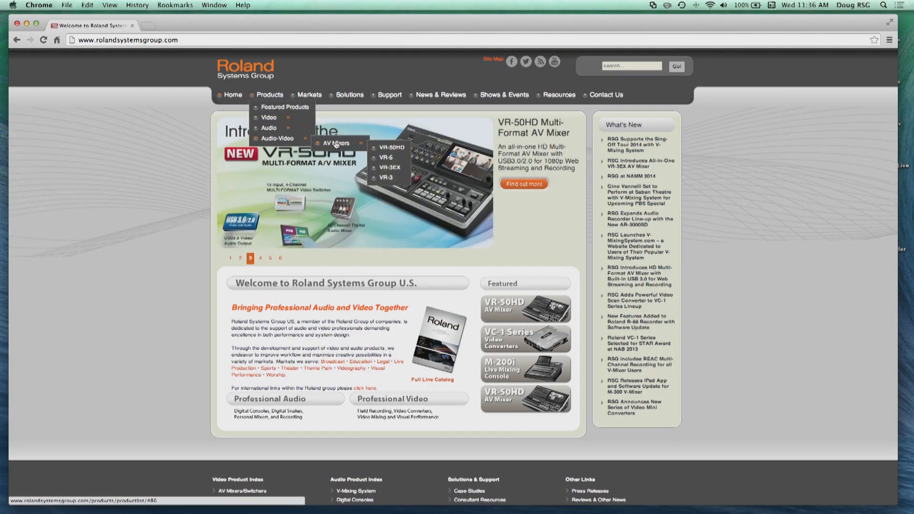
Reach the VR-50HD product page and show its Downloads section
left_click(390, 147)
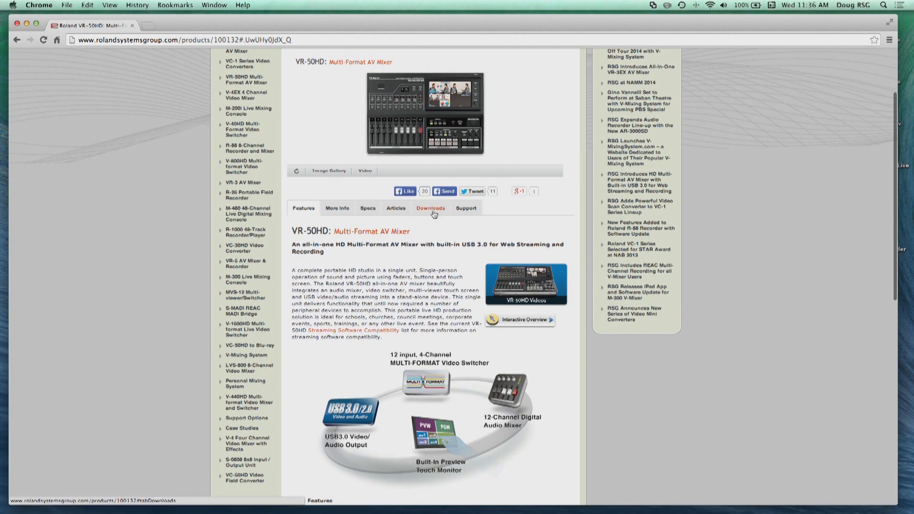
left_click(430, 207)
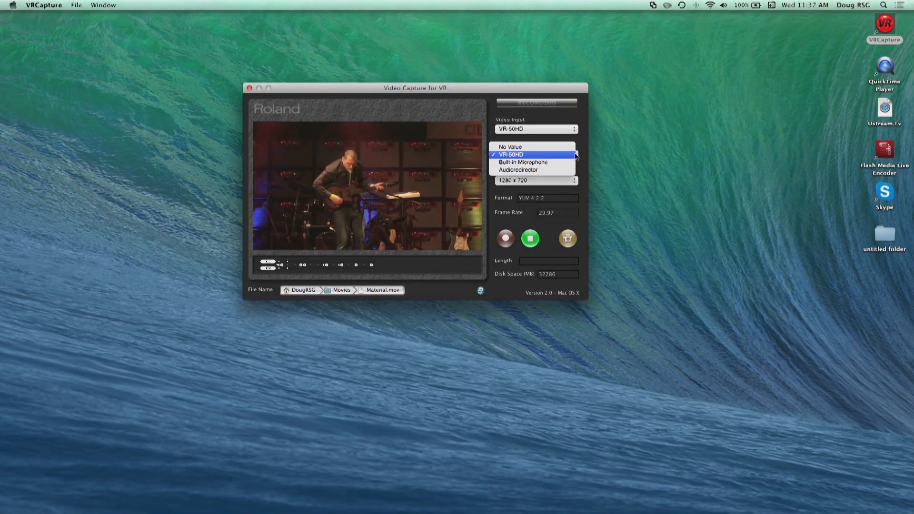
Choose VR-50HD as VRCapture's video input
left_click(512, 154)
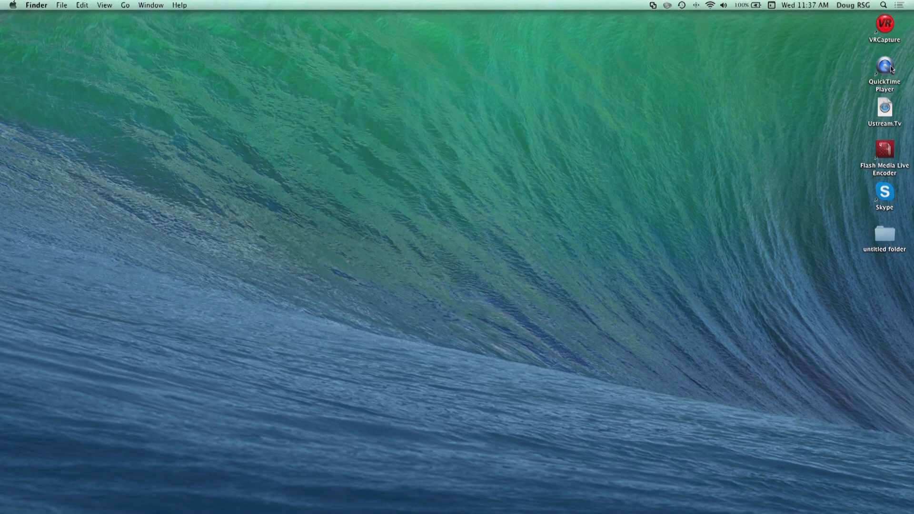
Launch QuickTime Player and begin a new movie recording with VR-50HD as the camera
double_click(884, 66)
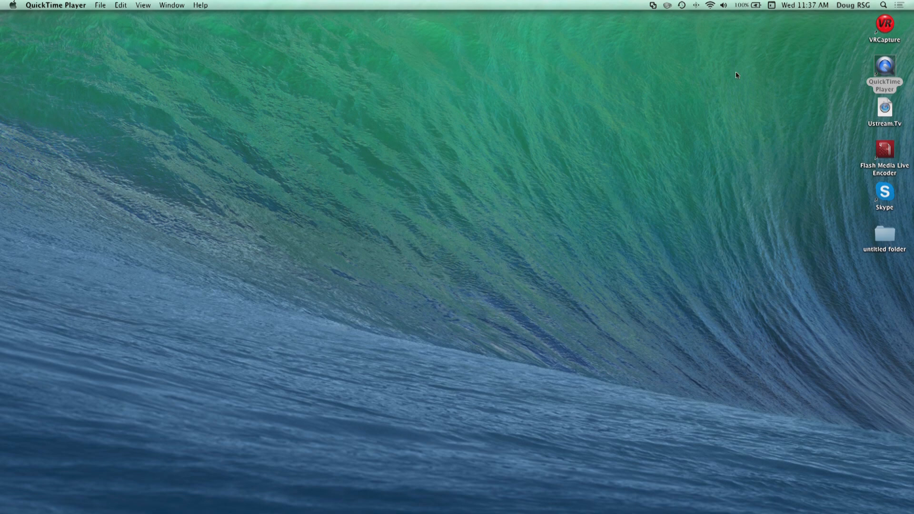
left_click(100, 5)
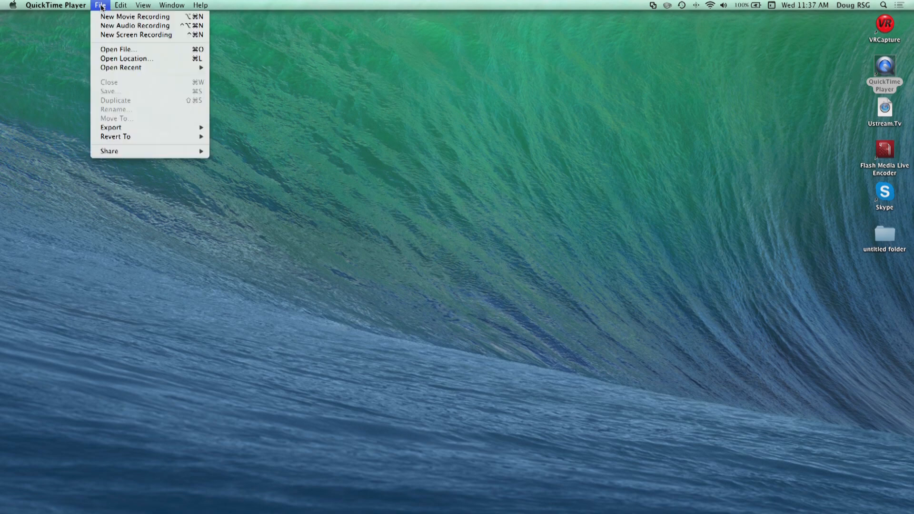
left_click(135, 16)
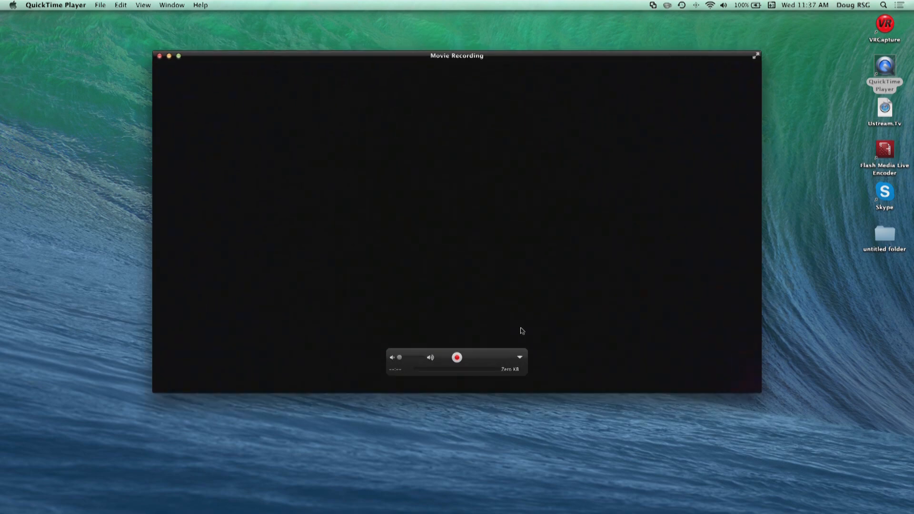
left_click(519, 357)
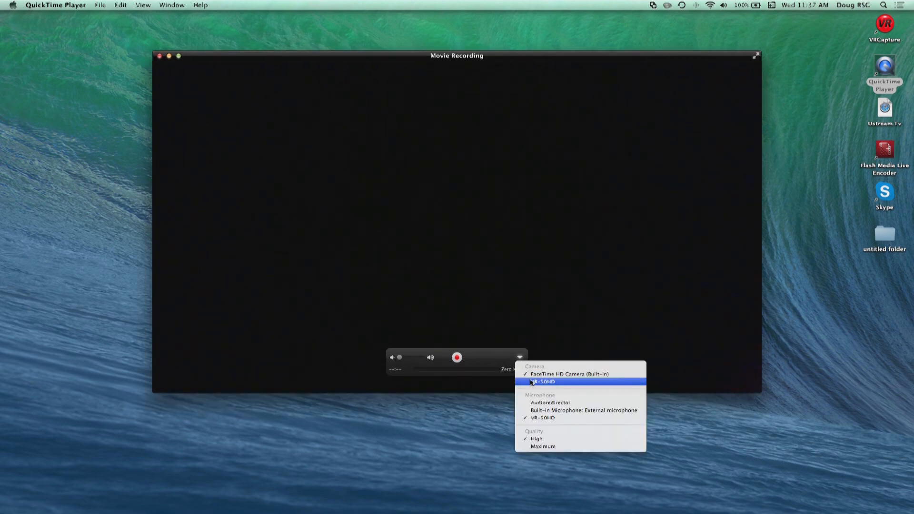
left_click(542, 381)
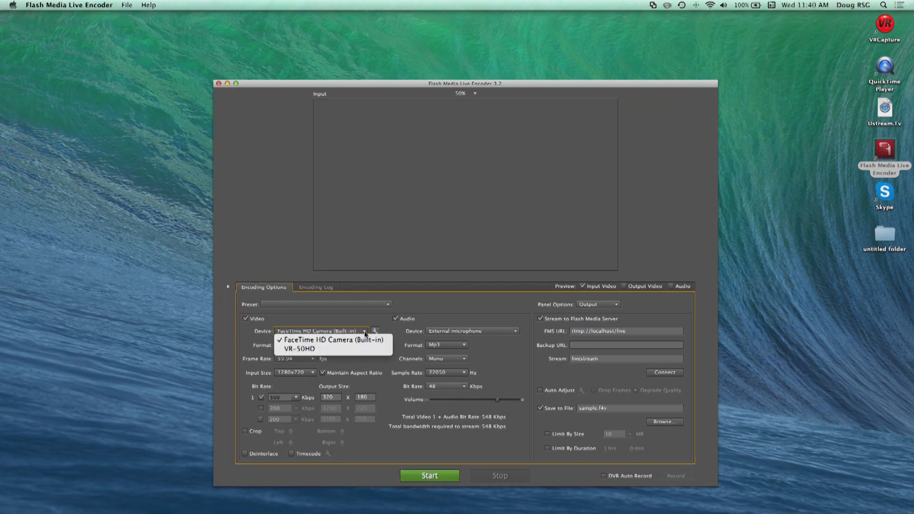
Choose VR-50HD as both the video and audio device in Flash Media Live Encoder
left_click(320, 339)
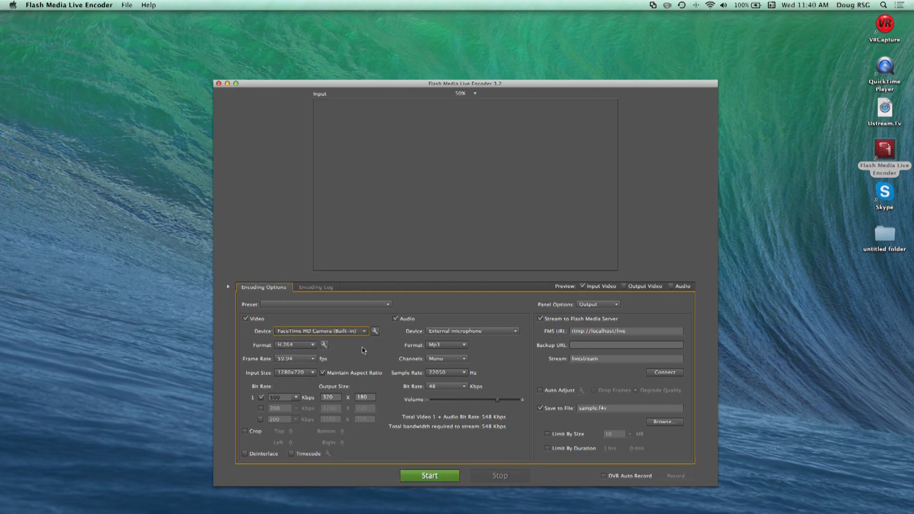
left_click(321, 331)
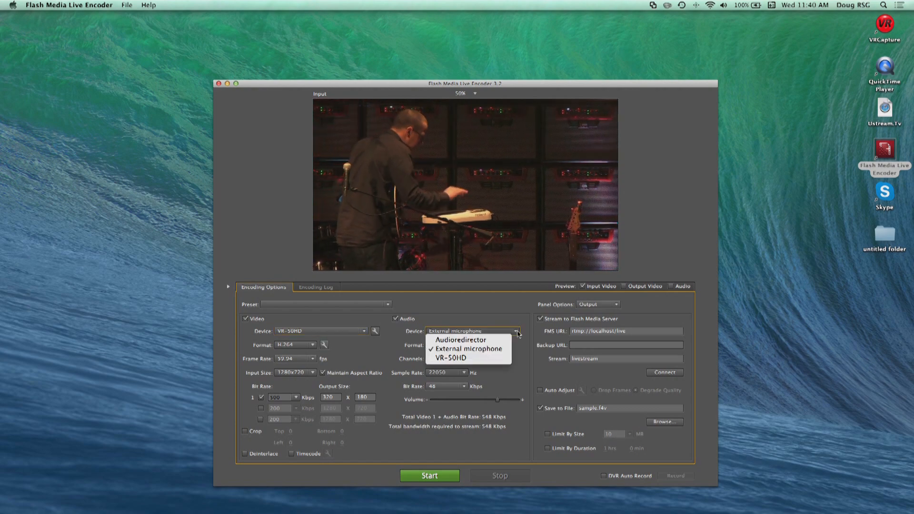
left_click(467, 348)
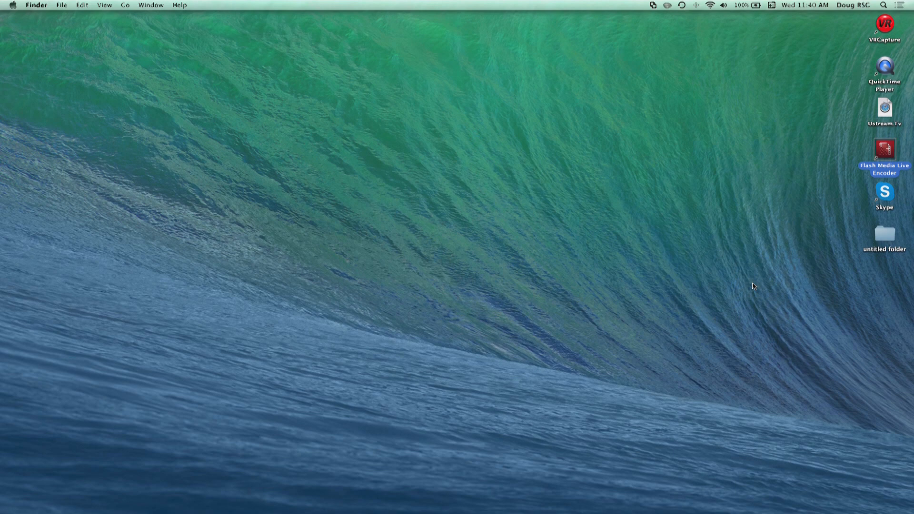
mouse_move(898, 255)
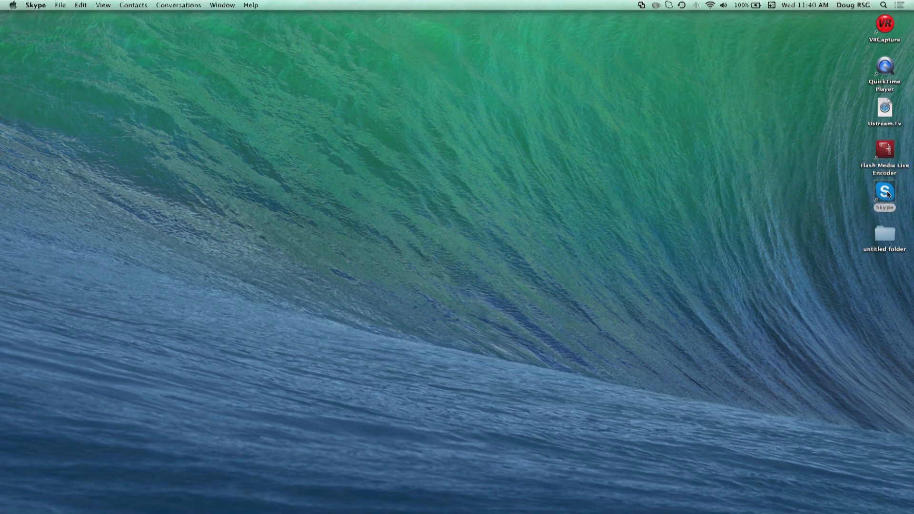
Launch Skype and reach its Audio/Video preferences
double_click(884, 193)
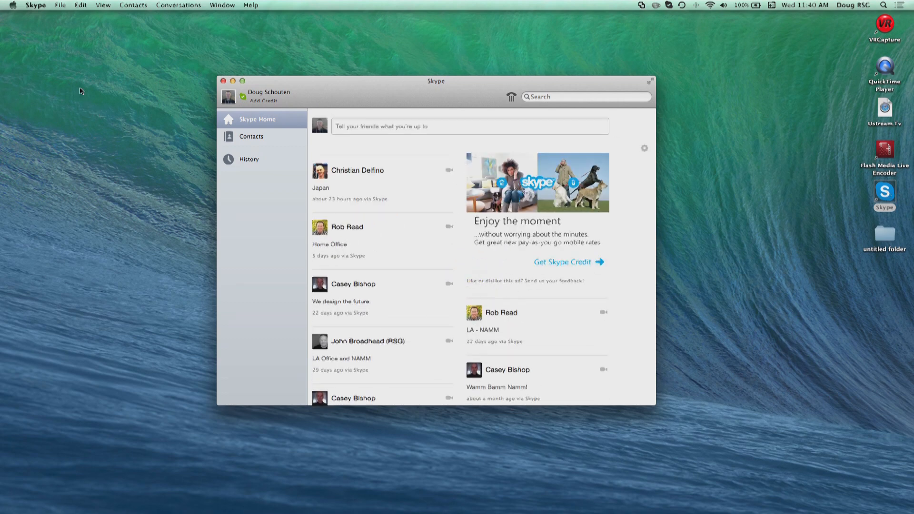
left_click(35, 5)
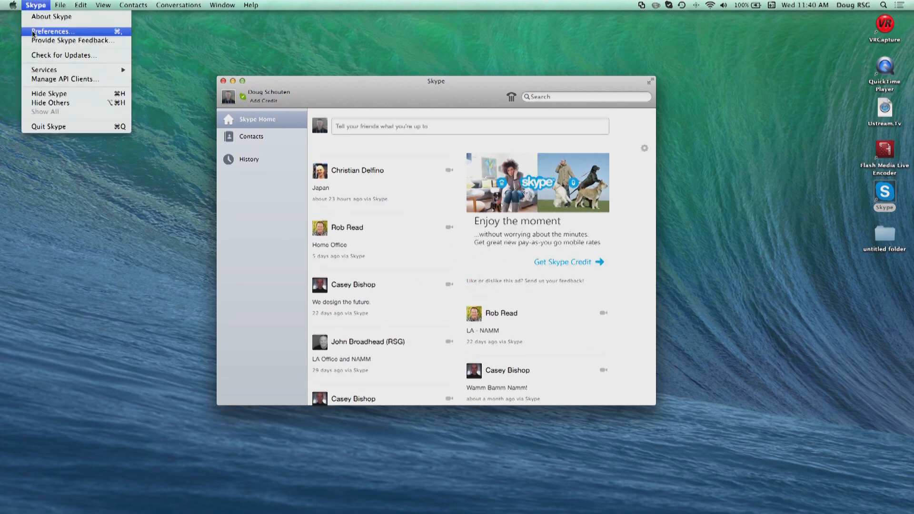
left_click(52, 30)
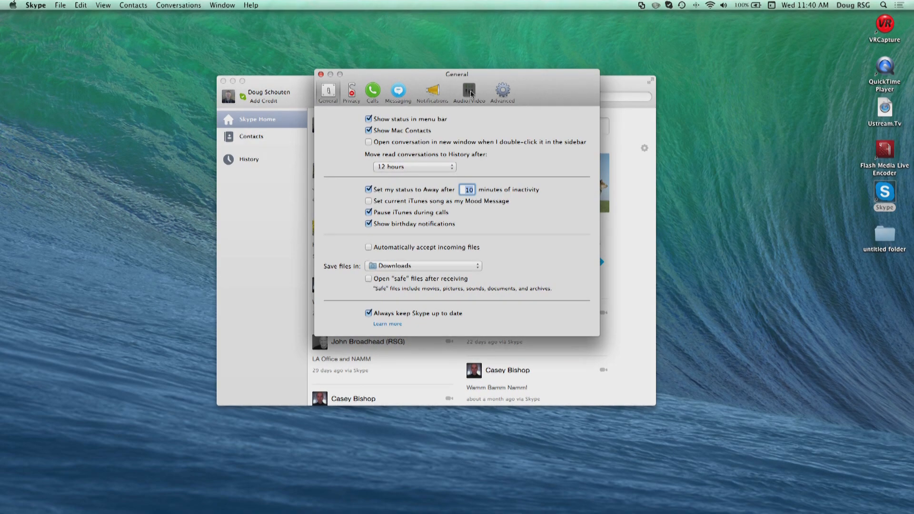
left_click(468, 92)
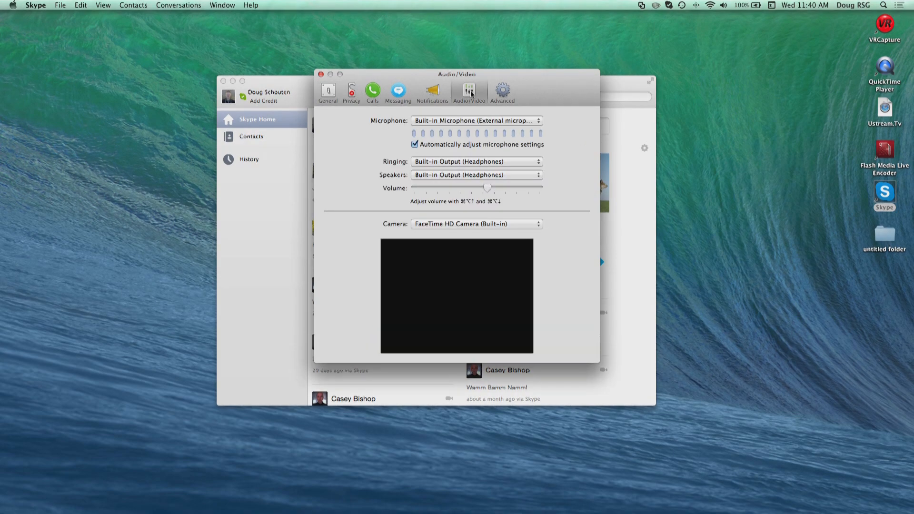
Choose VR-50HD as Skype's microphone and camera so its picture previews
left_click(476, 121)
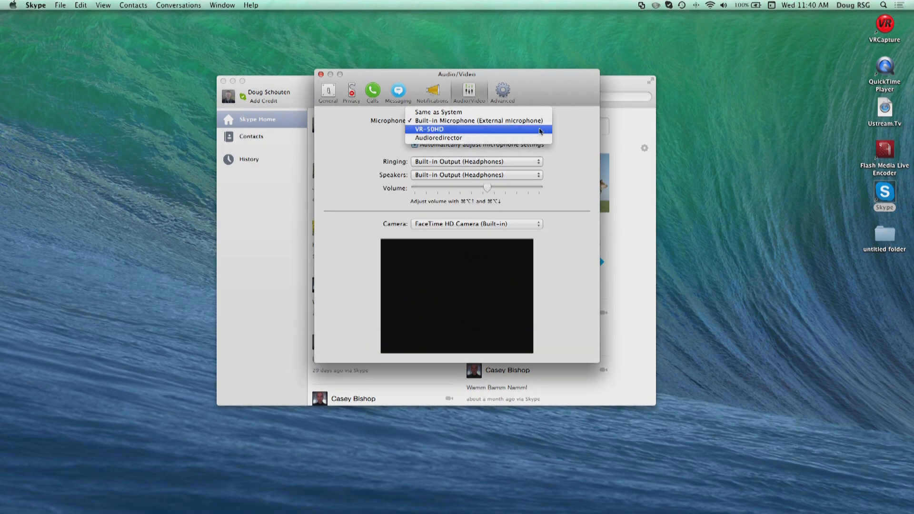
left_click(428, 129)
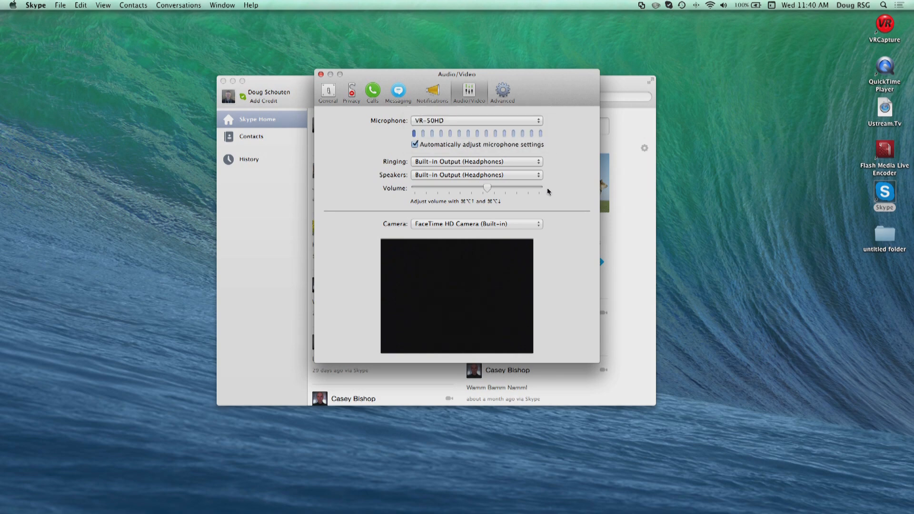
mouse_move(539, 225)
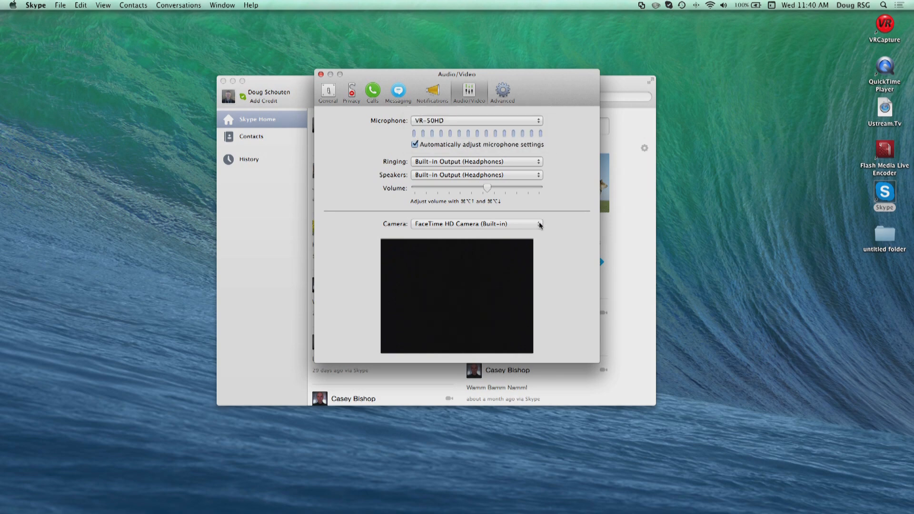
left_click(475, 224)
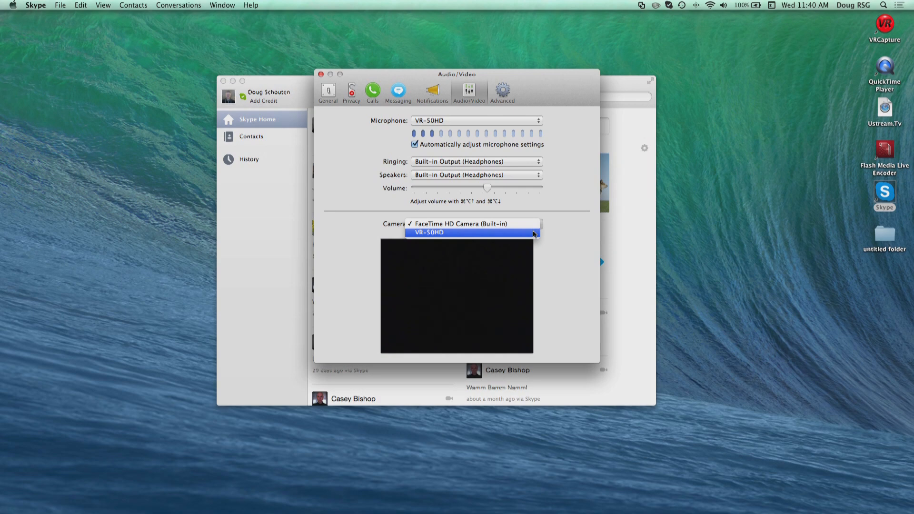
left_click(429, 233)
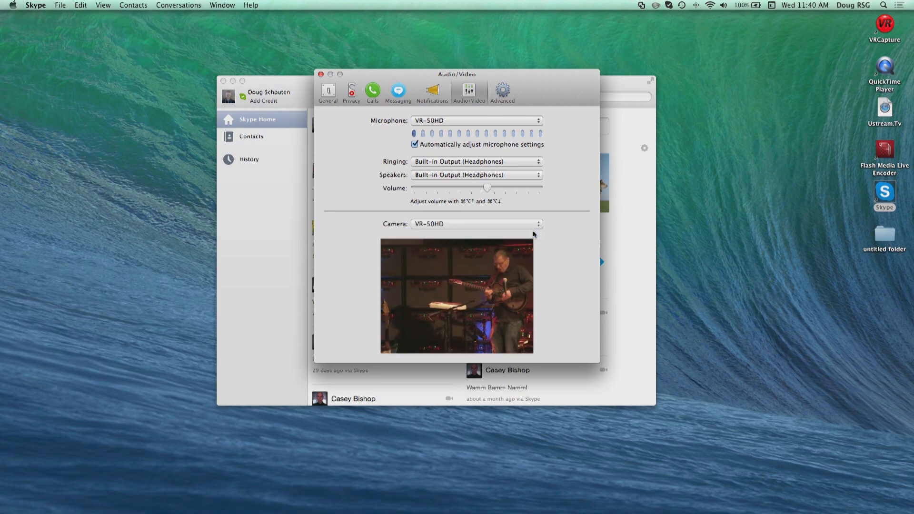